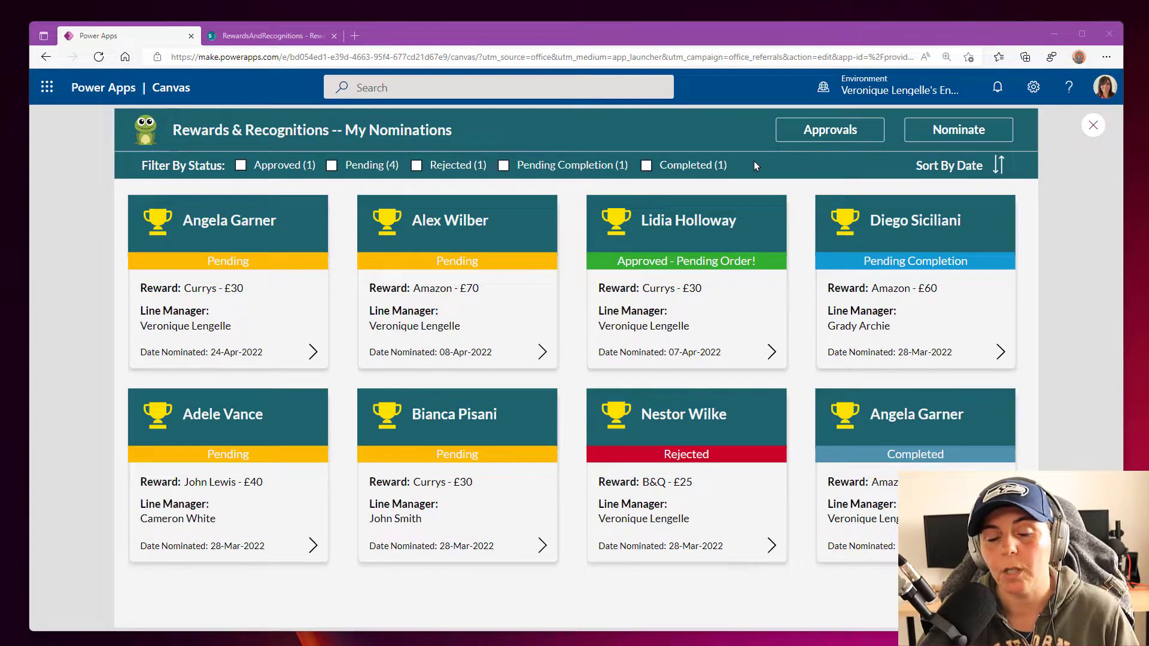
mouse_move(573, 292)
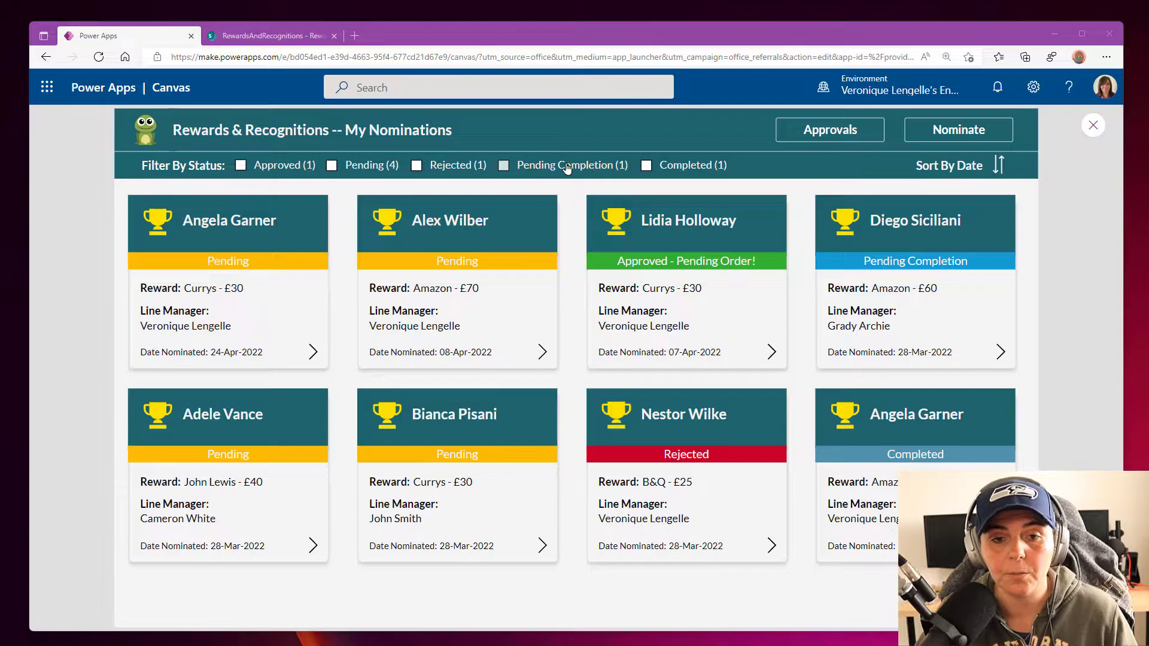
- Filter nominations by Pending Completion, clear the filter, then start a new nomination
left_click(645, 165)
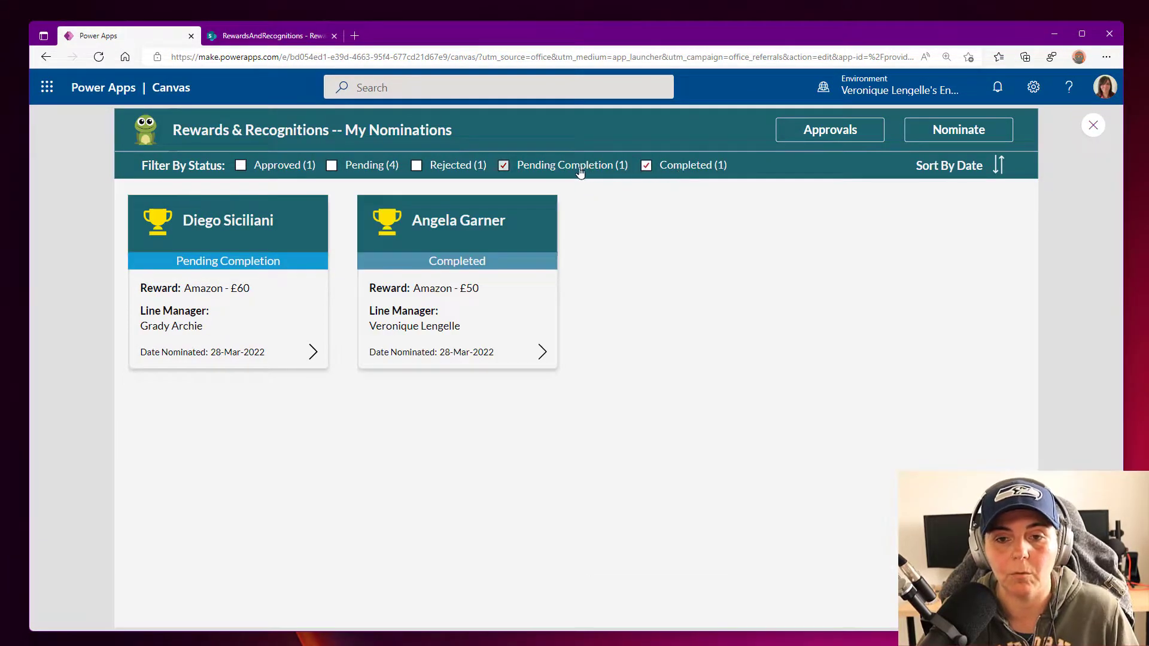
left_click(504, 166)
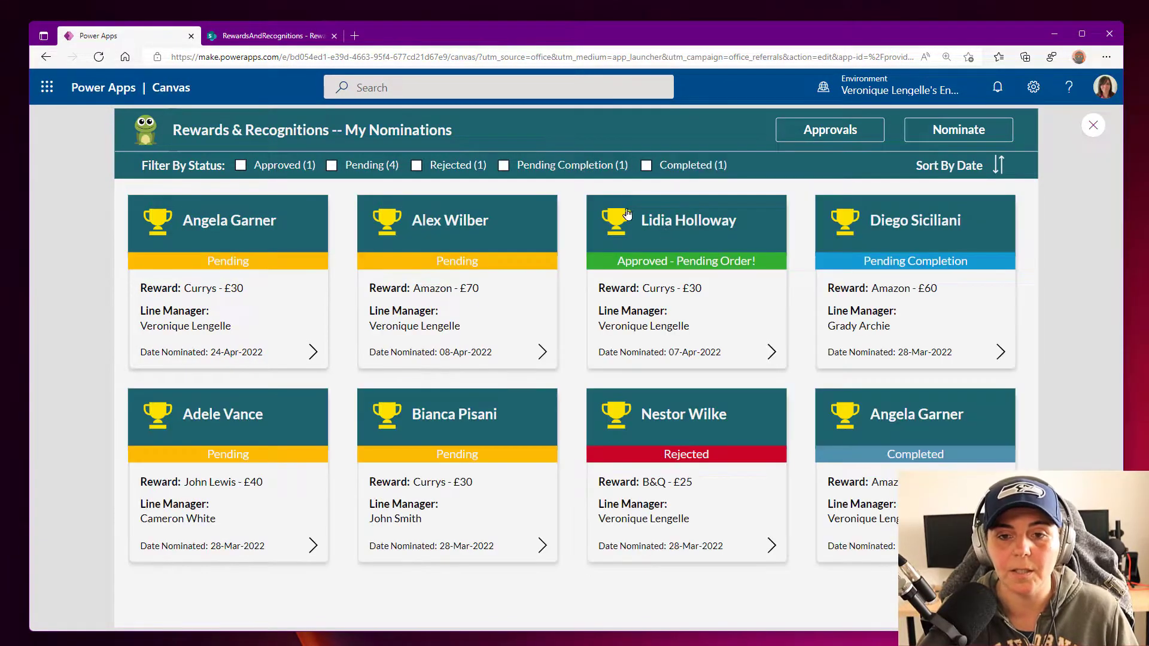
mouse_move(773, 178)
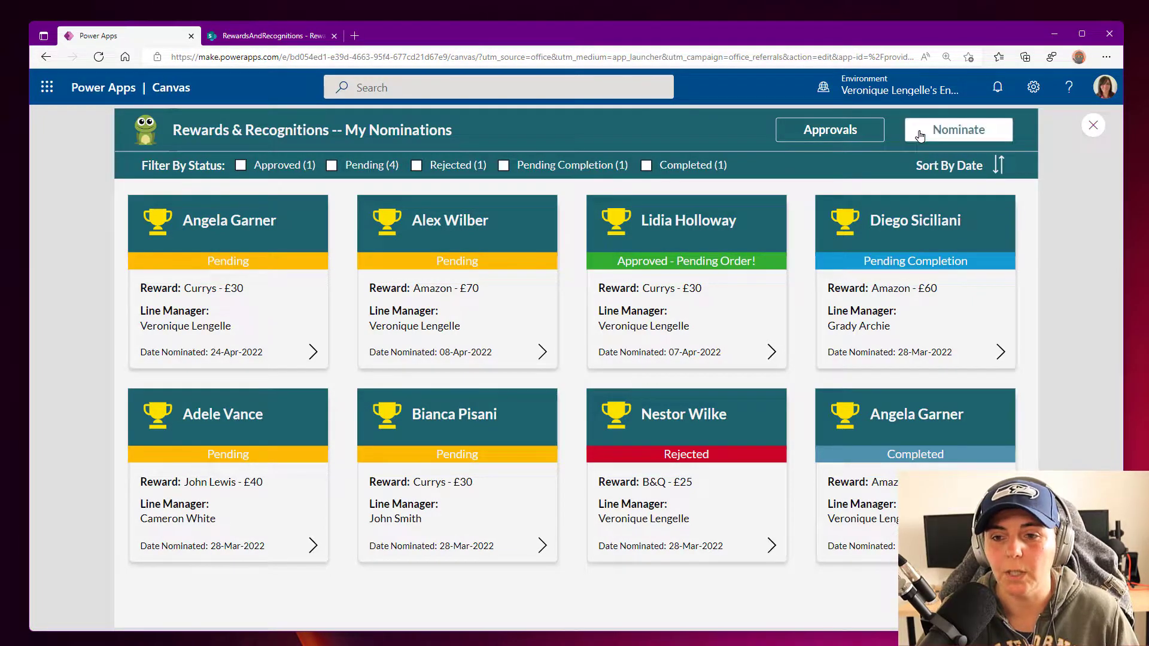
left_click(958, 129)
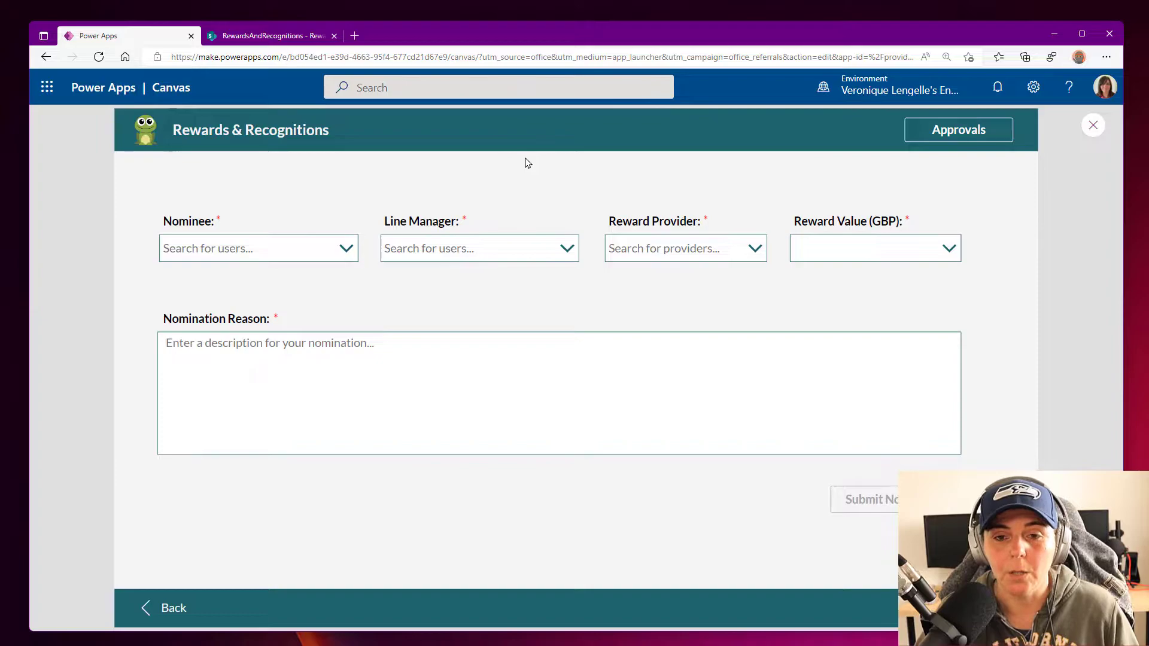
mouse_move(285, 180)
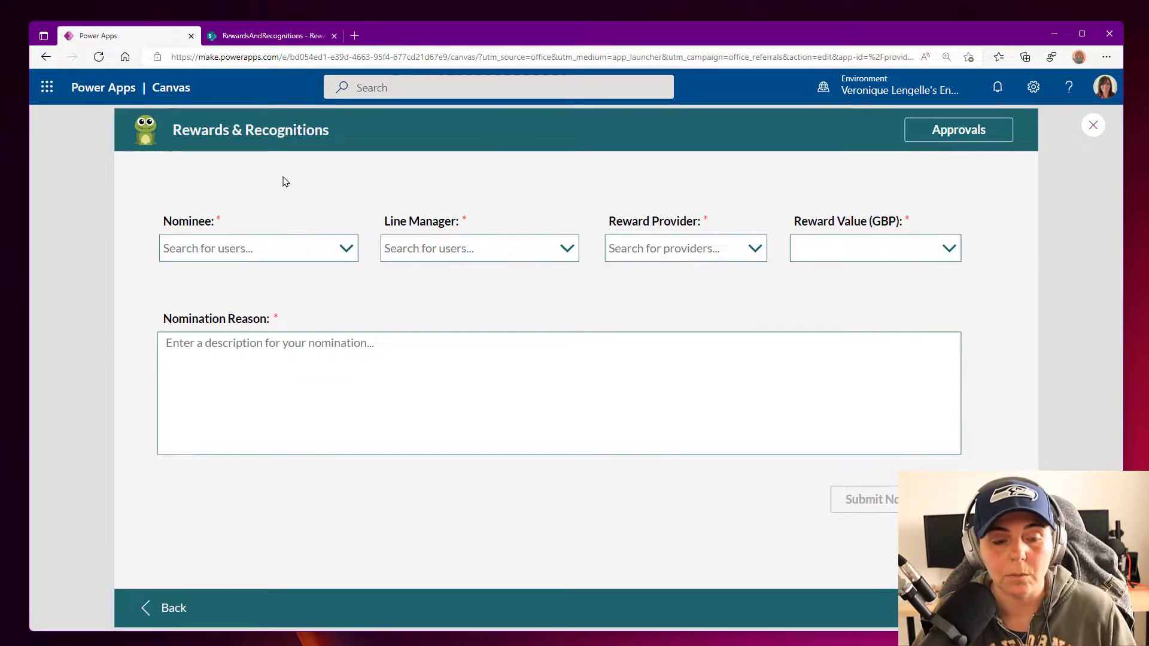
mouse_move(200, 226)
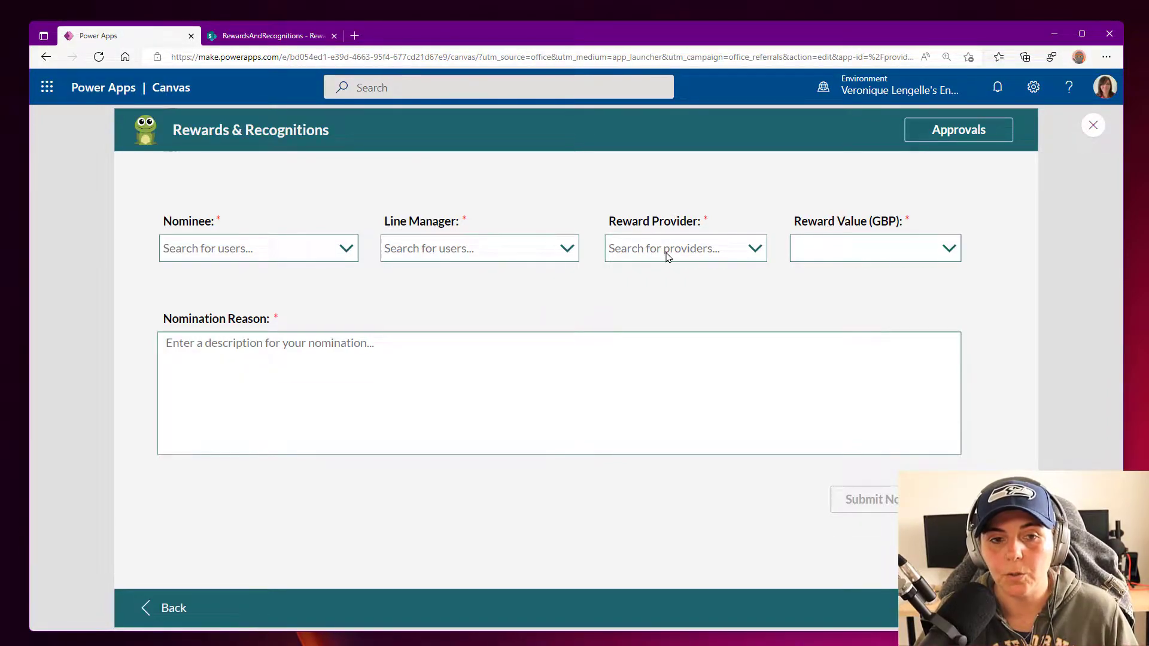
- Review the Reward Values list in SharePoint and return to the nomination form
left_click(270, 35)
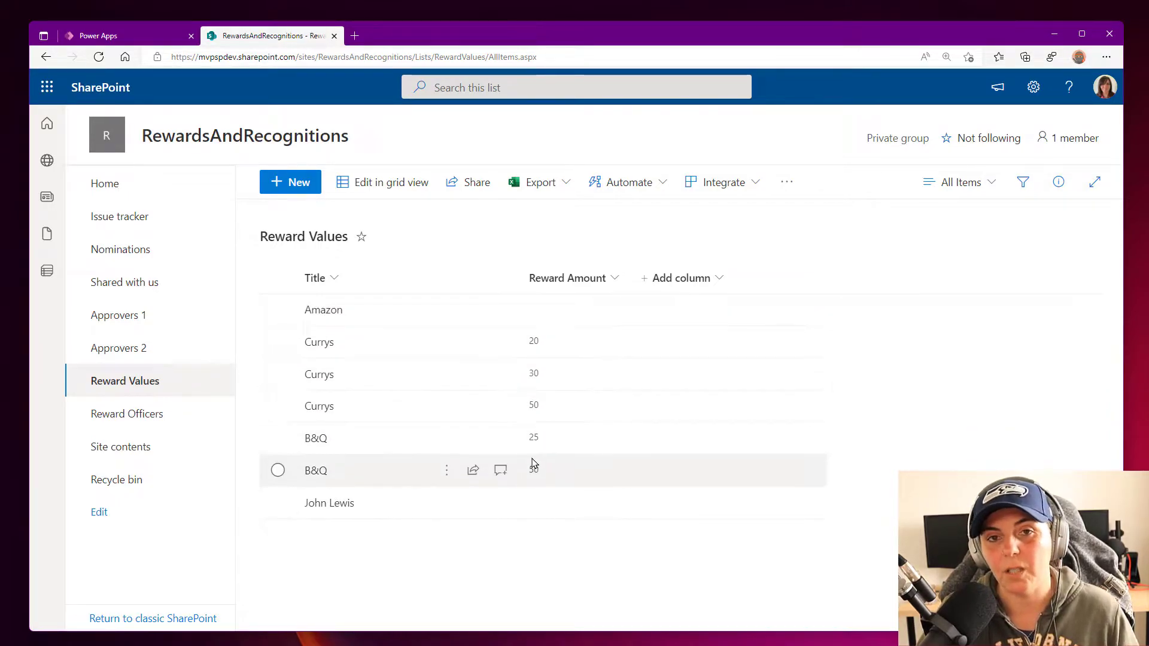
left_click(96, 35)
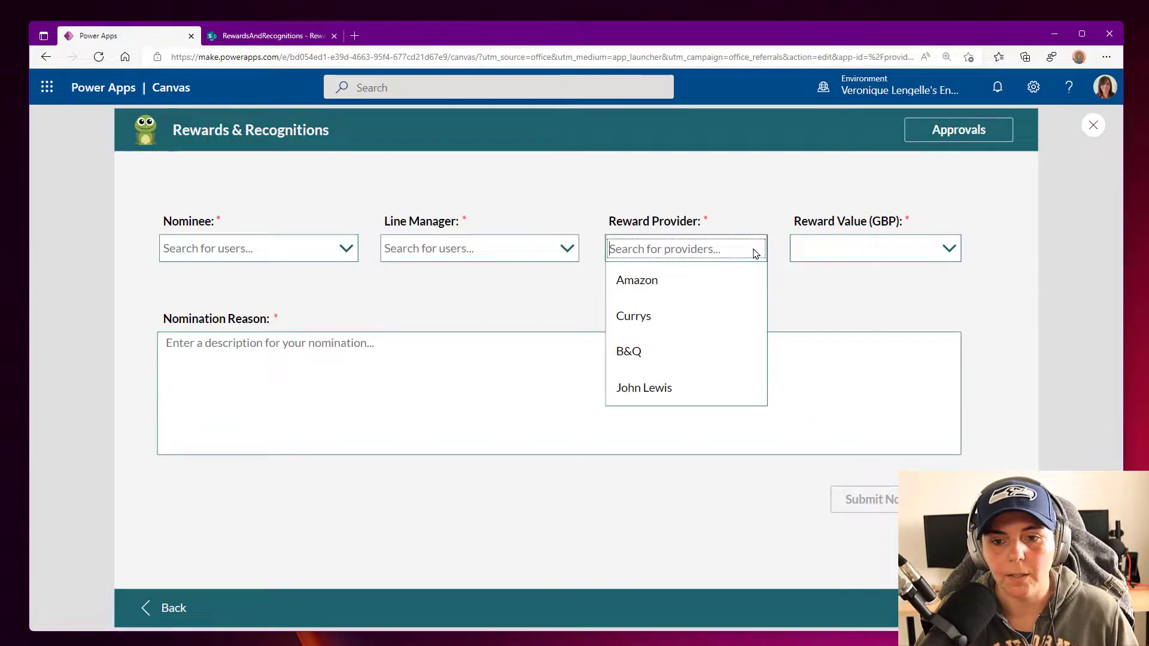
- Choose Amazon as the reward provider and enter a reward value of 3, then 900
left_click(633, 316)
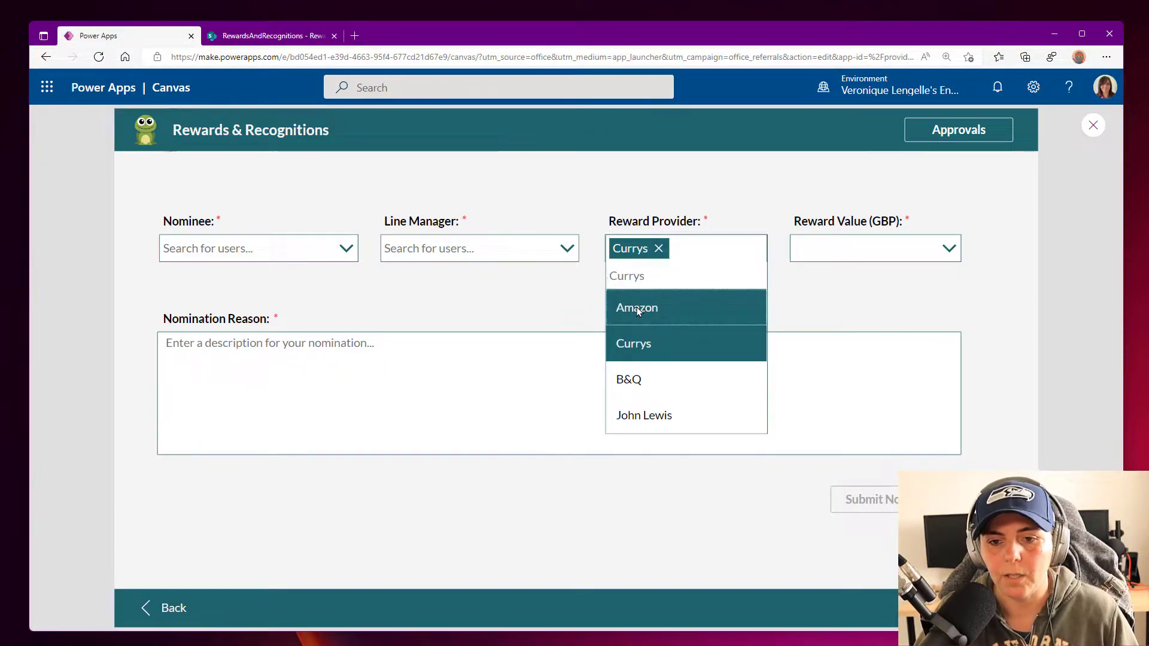
left_click(636, 308)
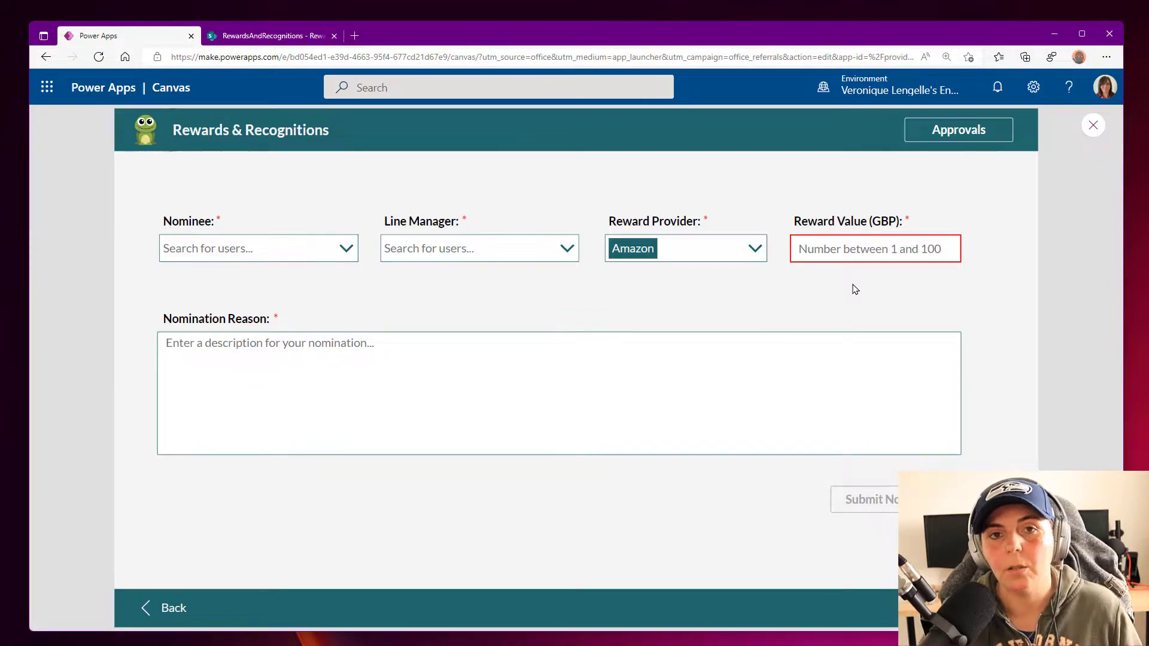
mouse_move(841, 286)
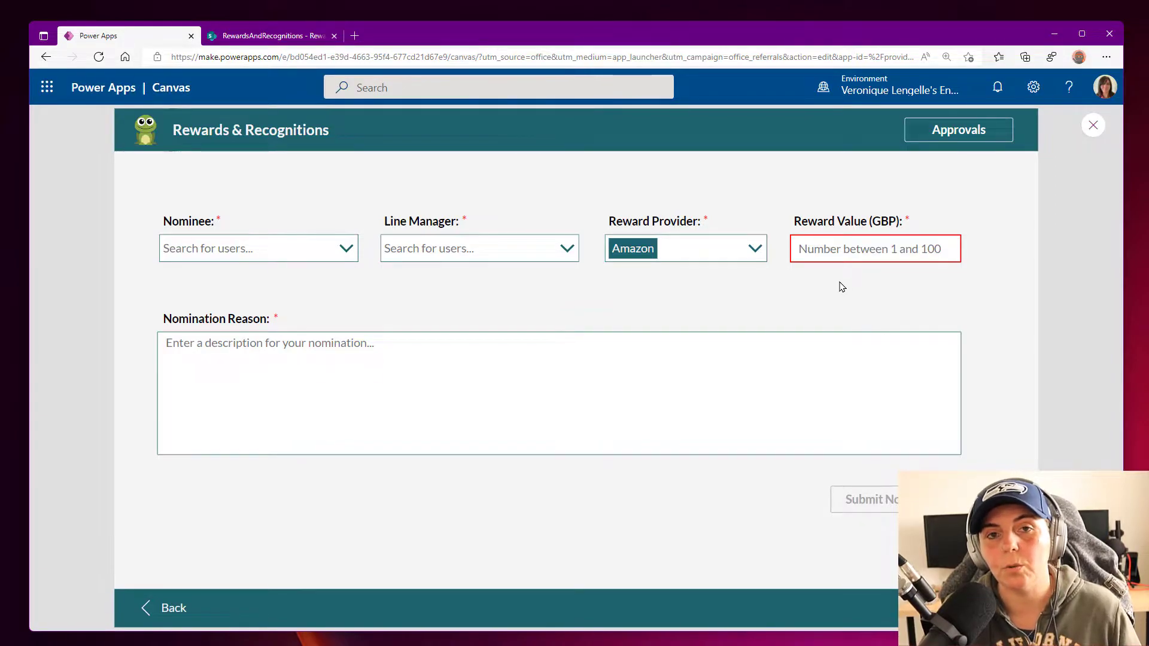
left_click(876, 249)
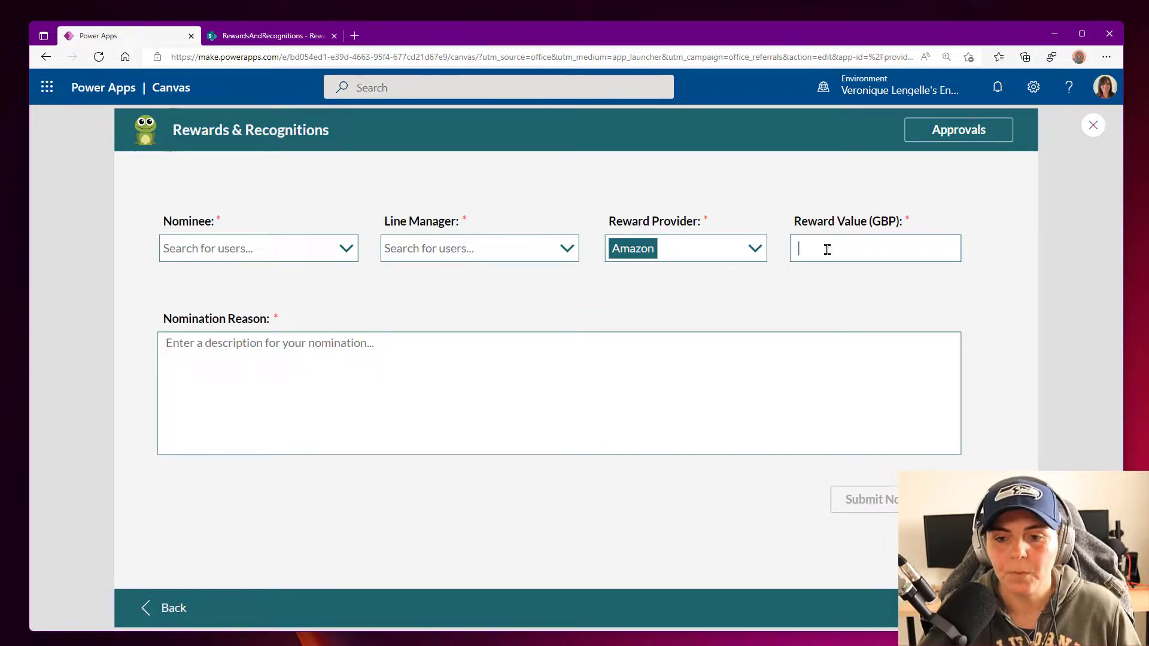
type("3")
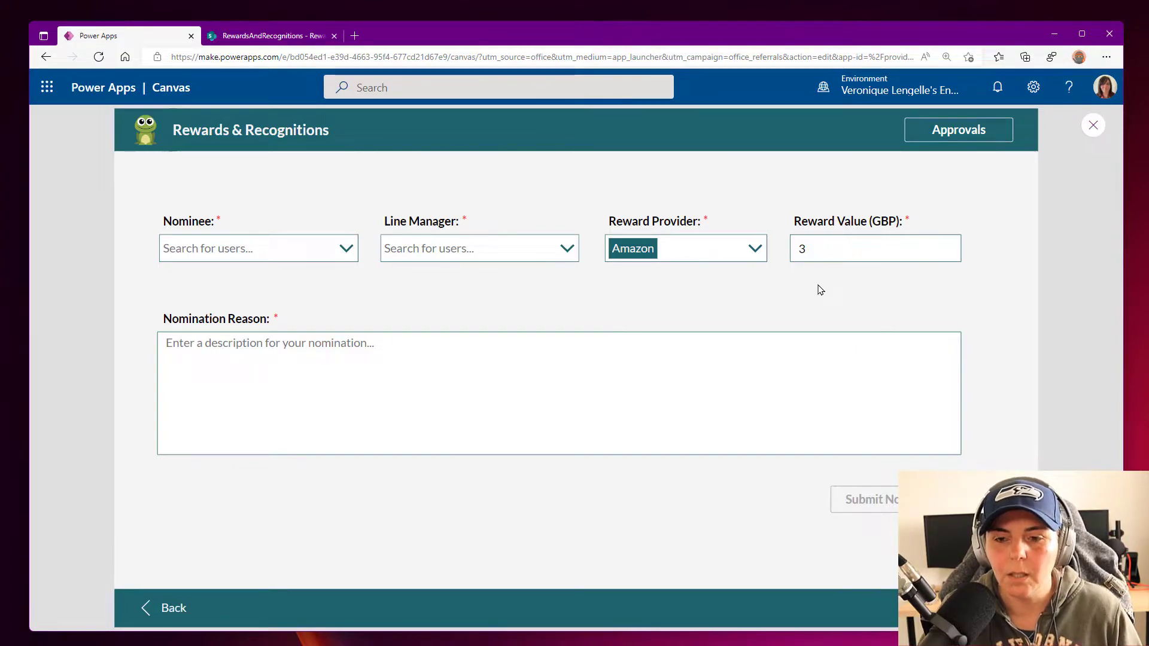
left_click(843, 248)
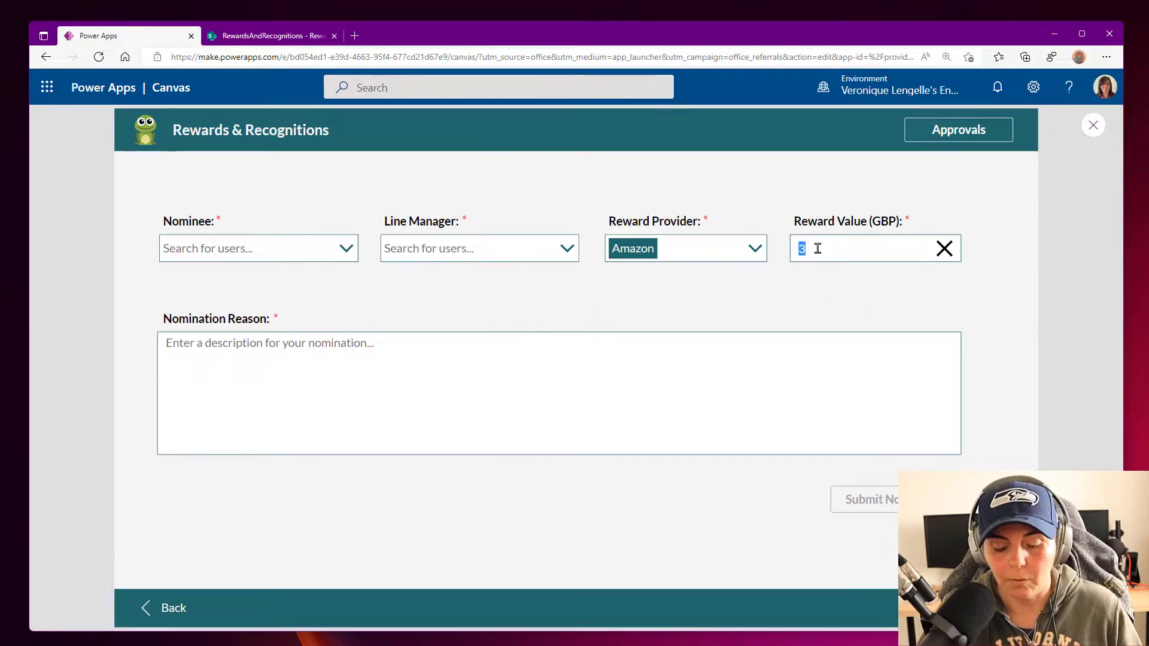
type("900")
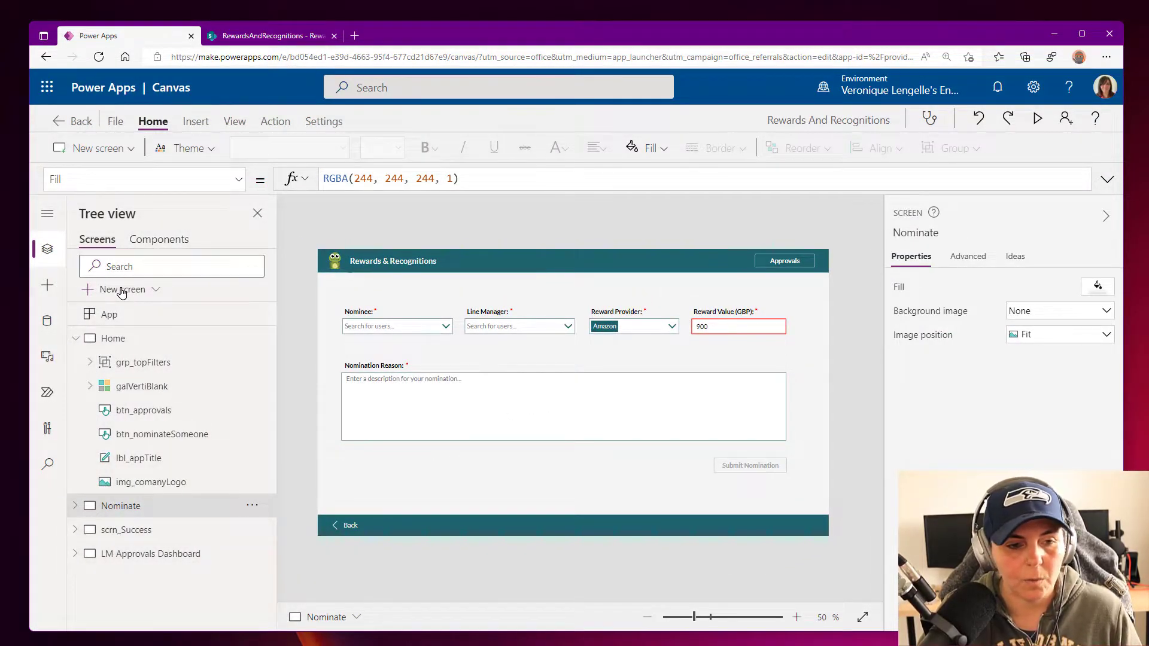
- Add a new blank Screen1 and insert a text input control, TextInput1, onto it
left_click(120, 289)
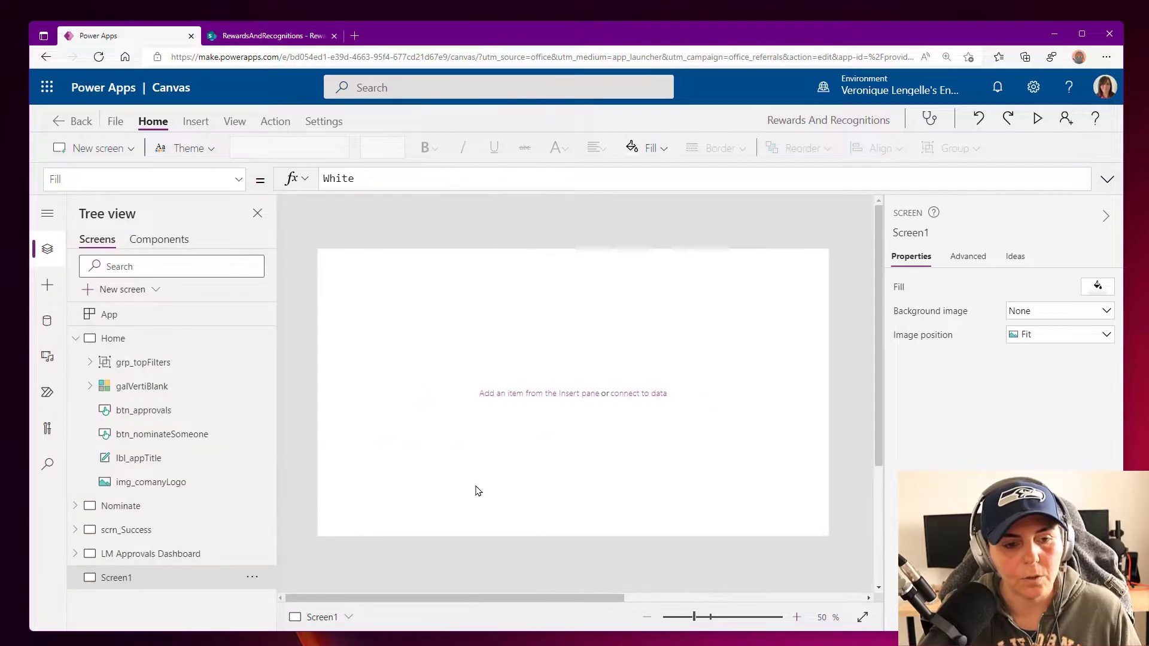
left_click(798, 618)
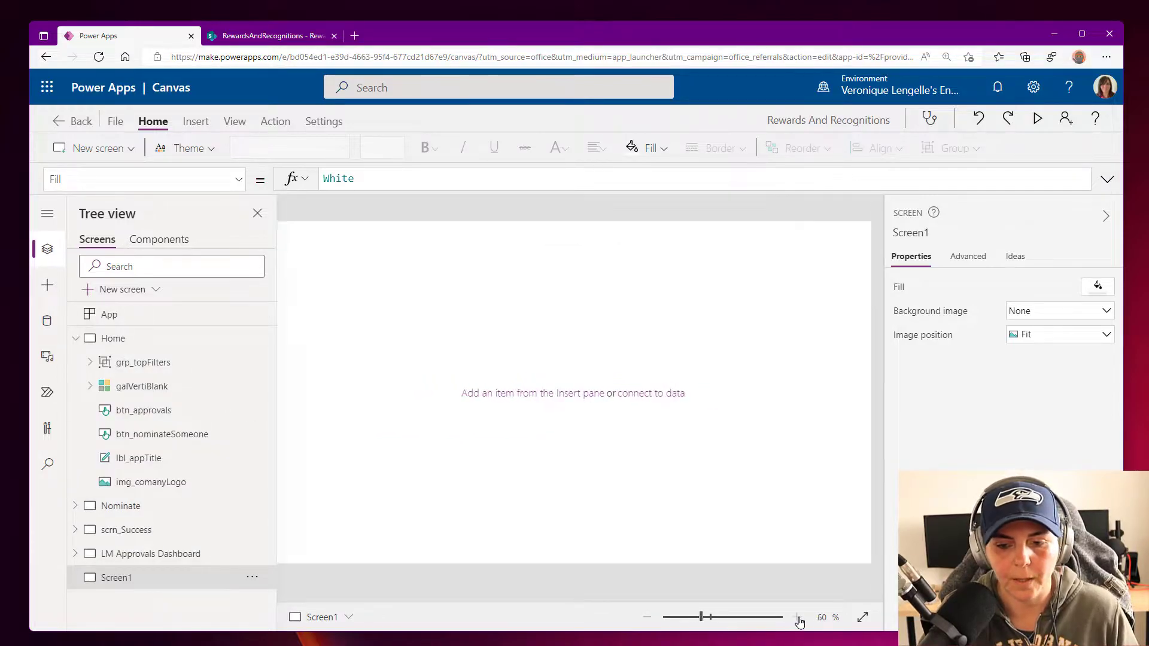
left_click(797, 618)
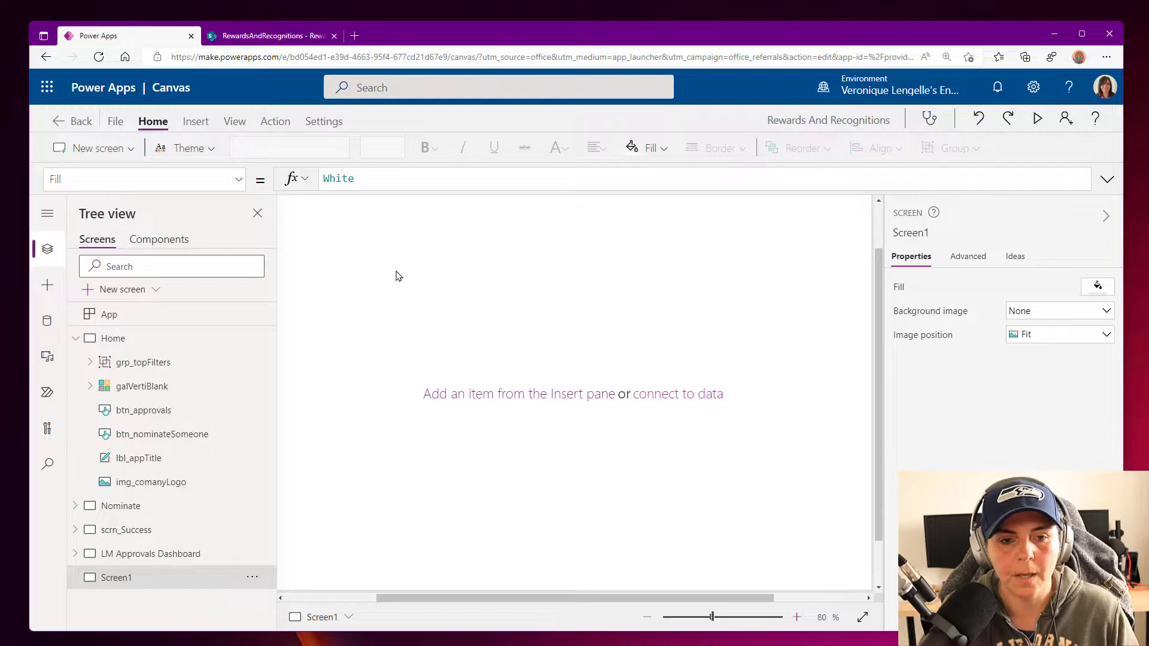
left_click(195, 121)
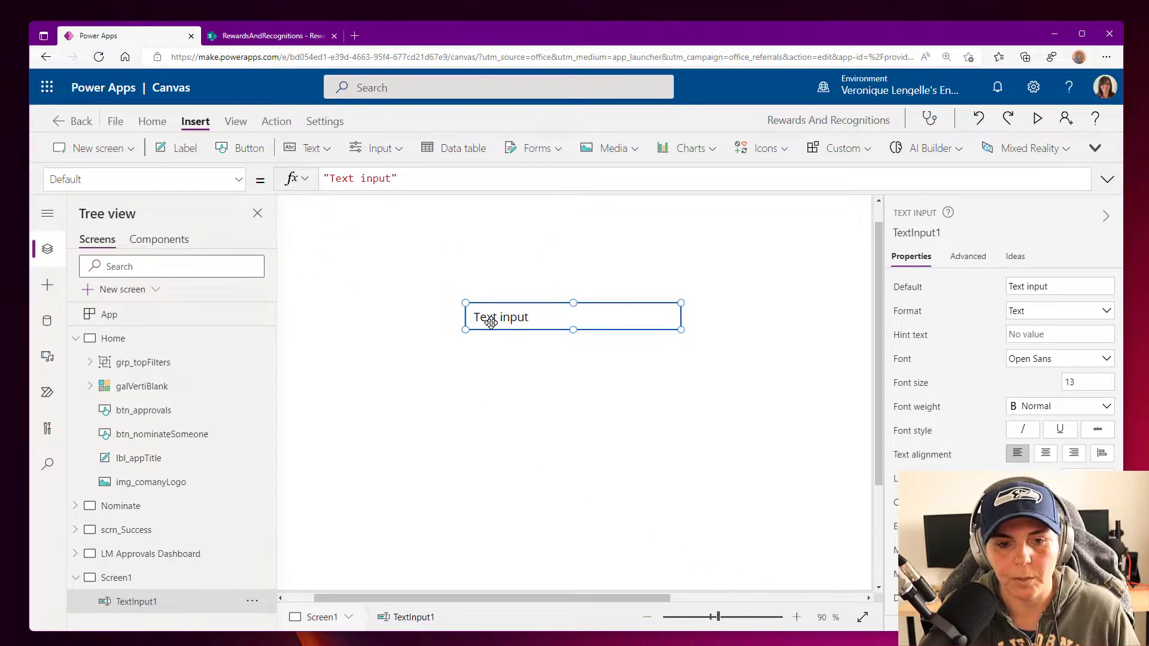
- Clear the input's Default text and set HintText to "Enter a value between 1 and 100"
left_click(359, 178)
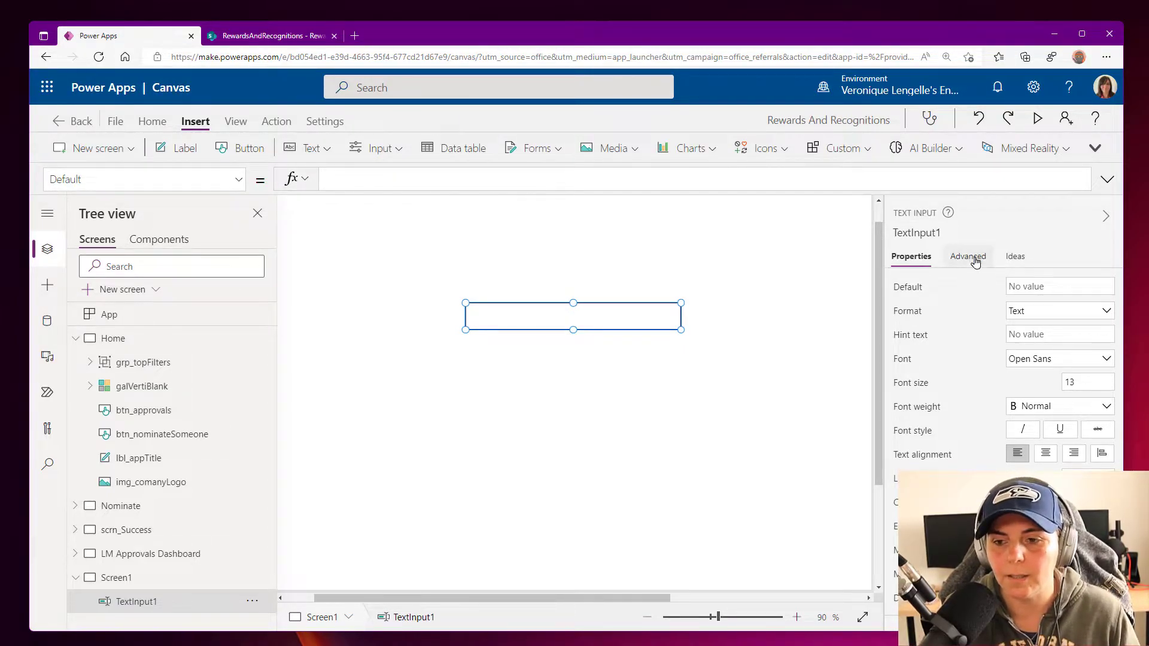
left_click(968, 256)
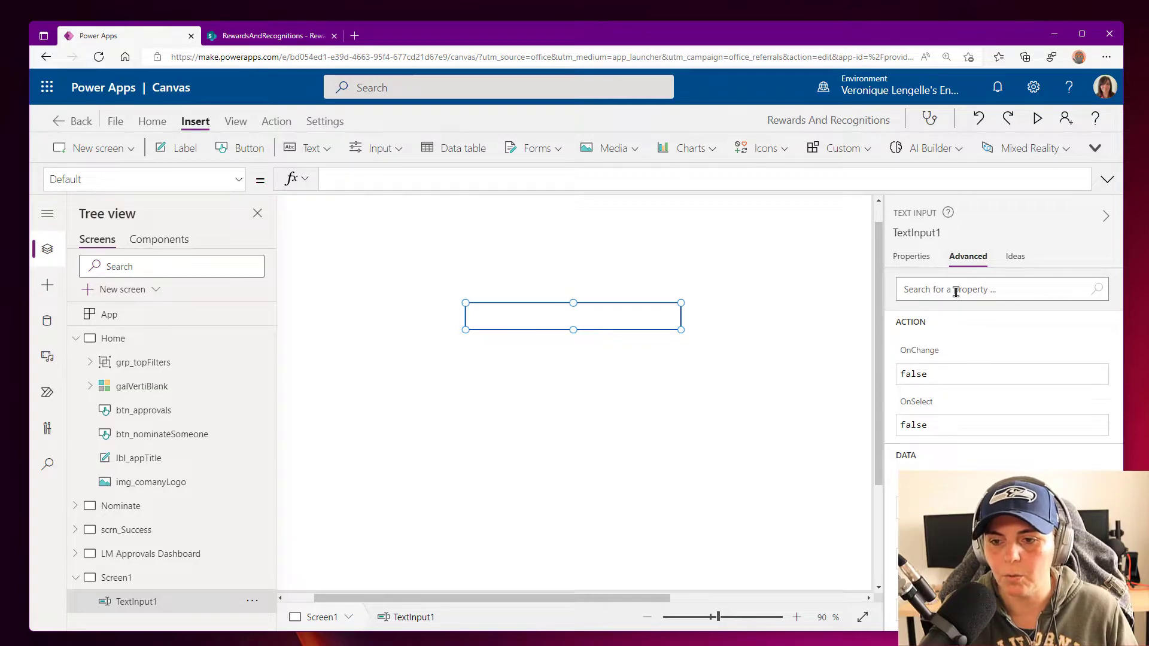
type("hint")
type("\"Enter a value be")
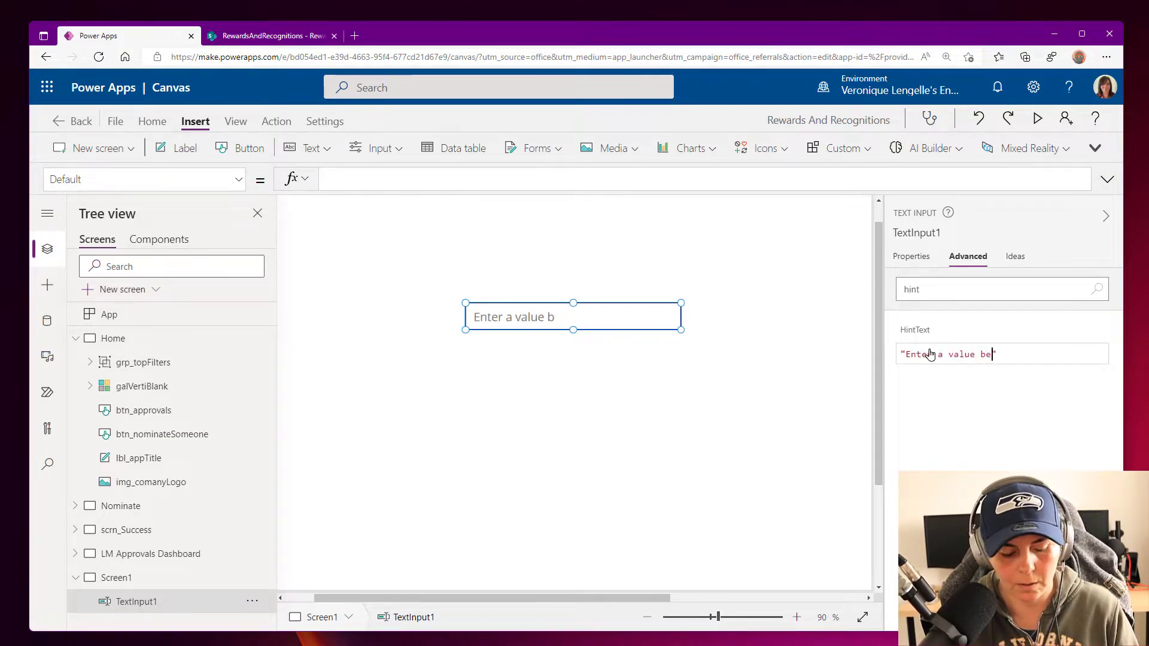
type("tw")
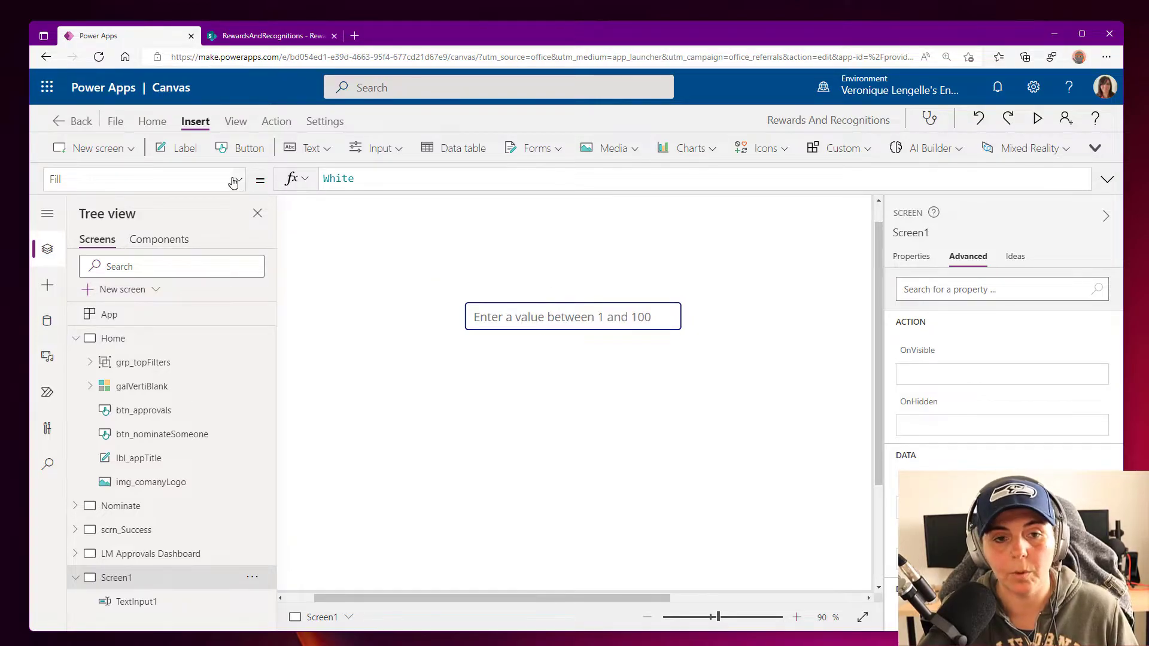
- Set BorderColor to If(Value(TextInput1.Text) < 1 || Value(TextInput1.Text) > 100, Red, RGBA(0, 18, 107, 1))
left_click(233, 180)
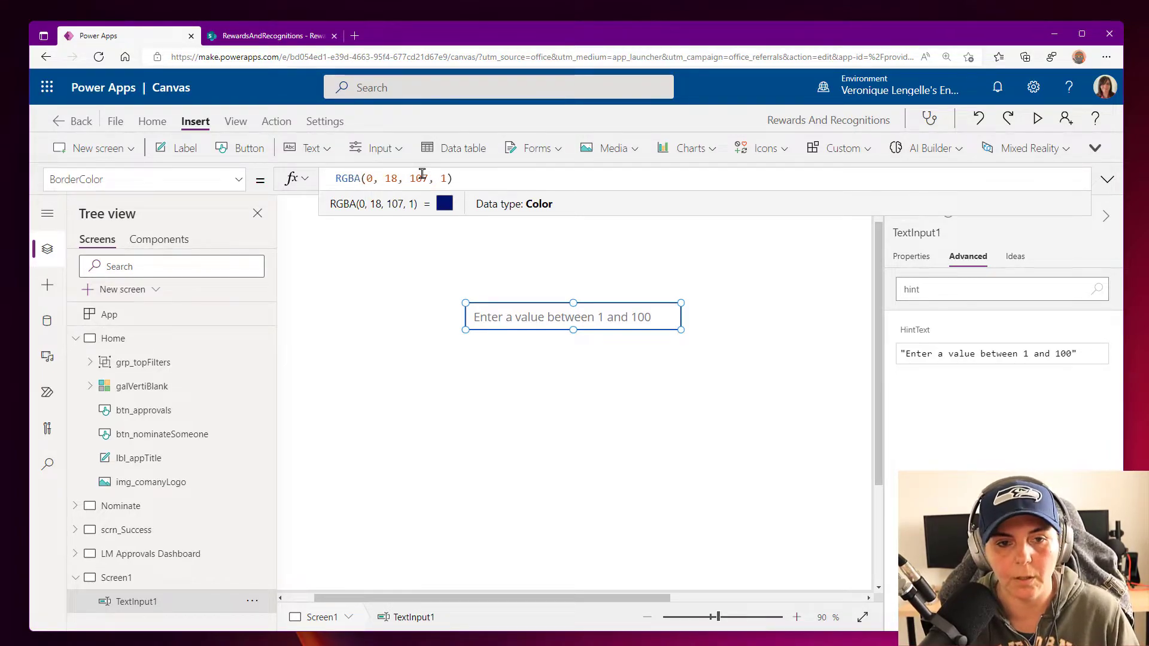
type("If(")
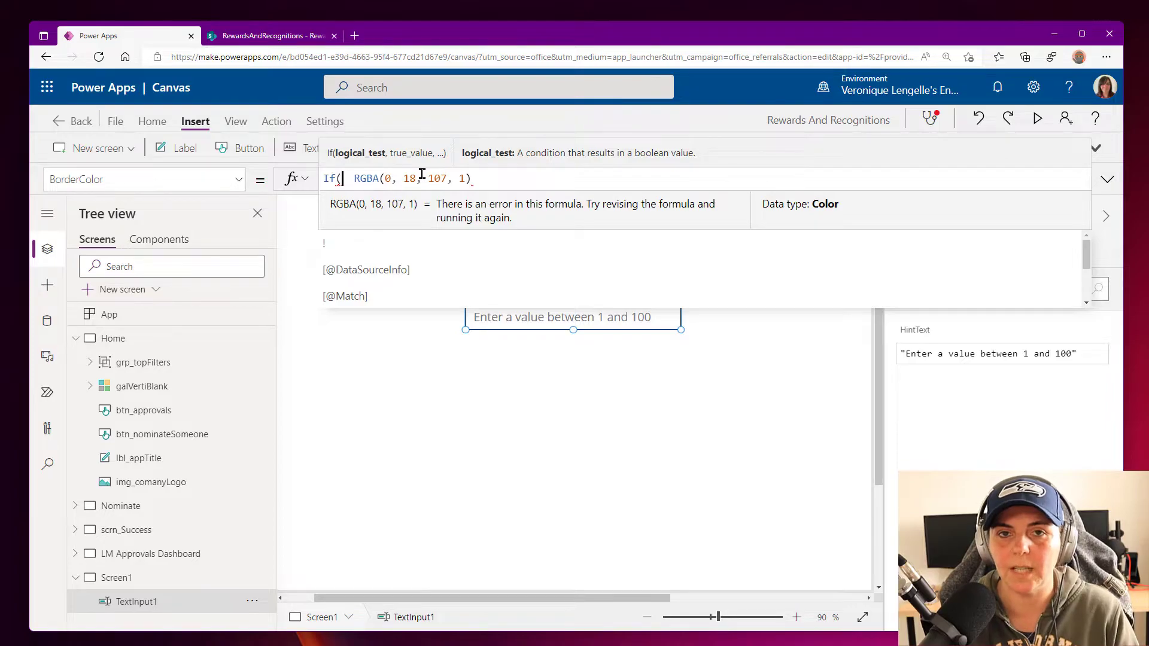
type("Value")
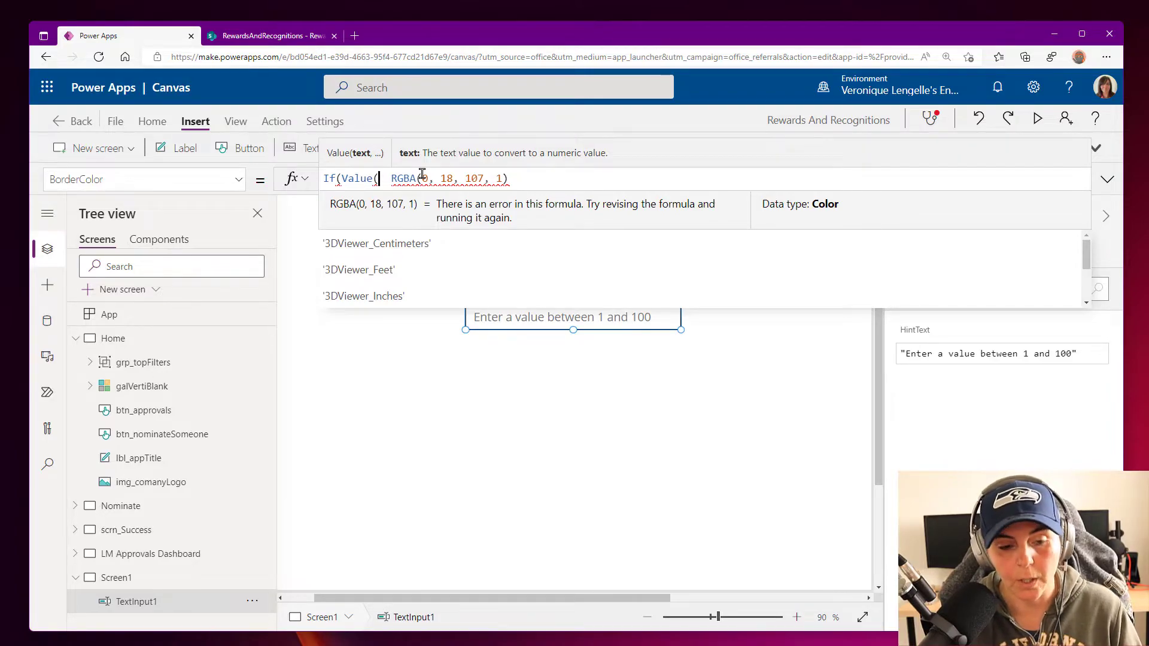
mouse_move(455, 243)
type("TextInput1.Text")
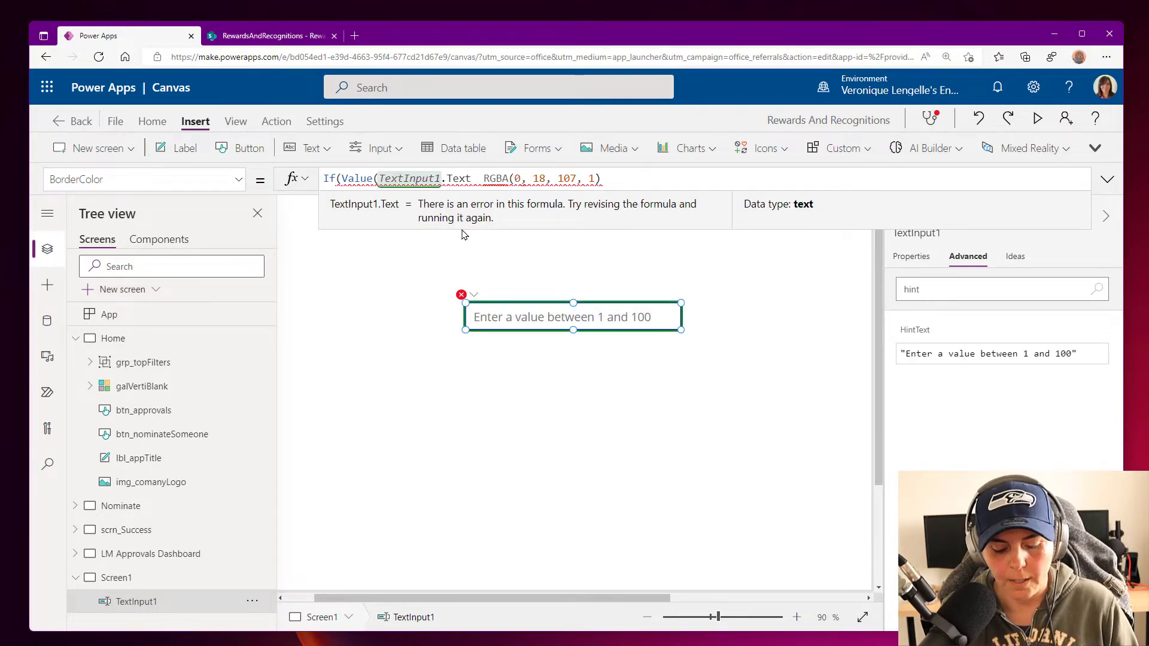
type("< 1 ||")
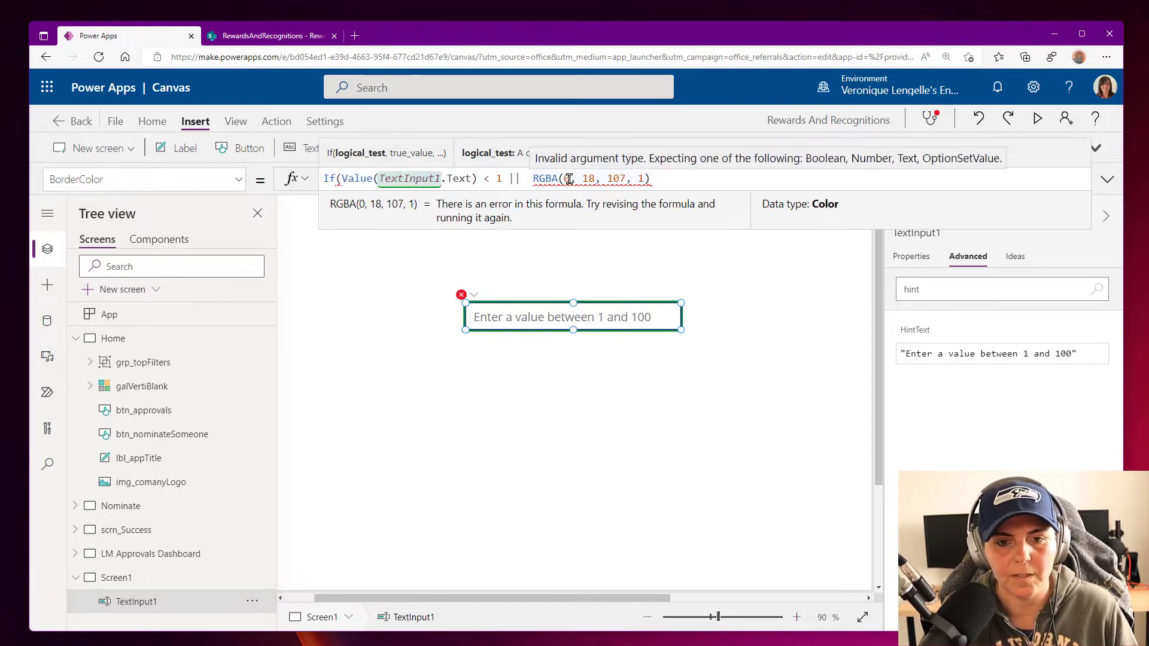
type("Value(TextInput1.Text) >")
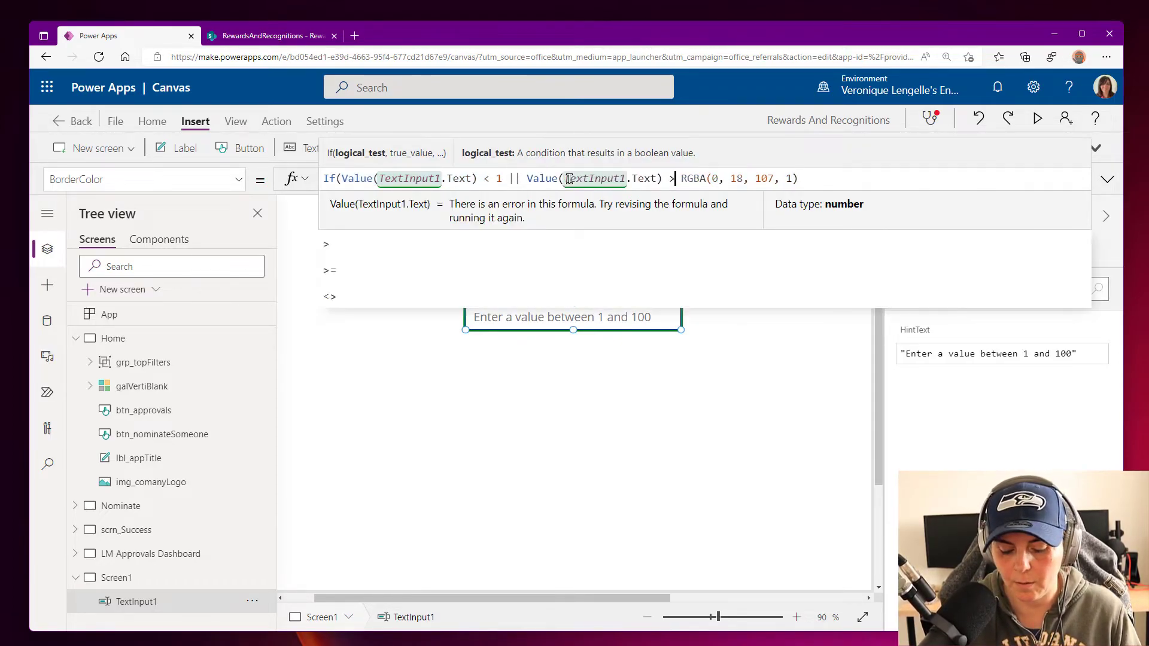
type("100")
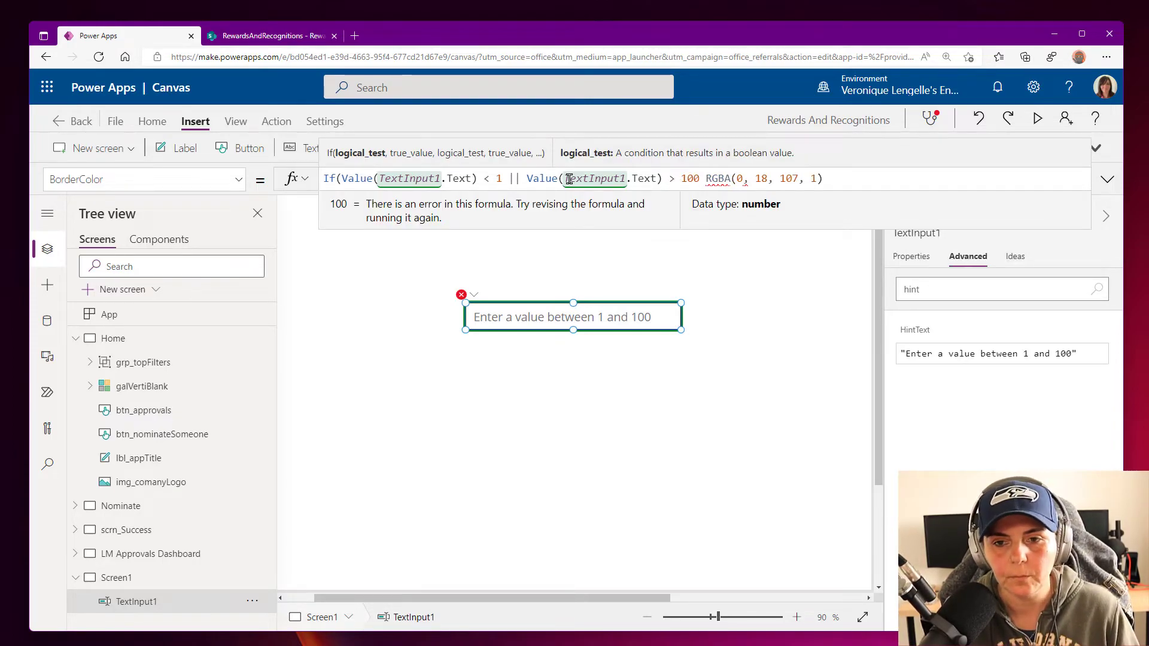
type("Red")
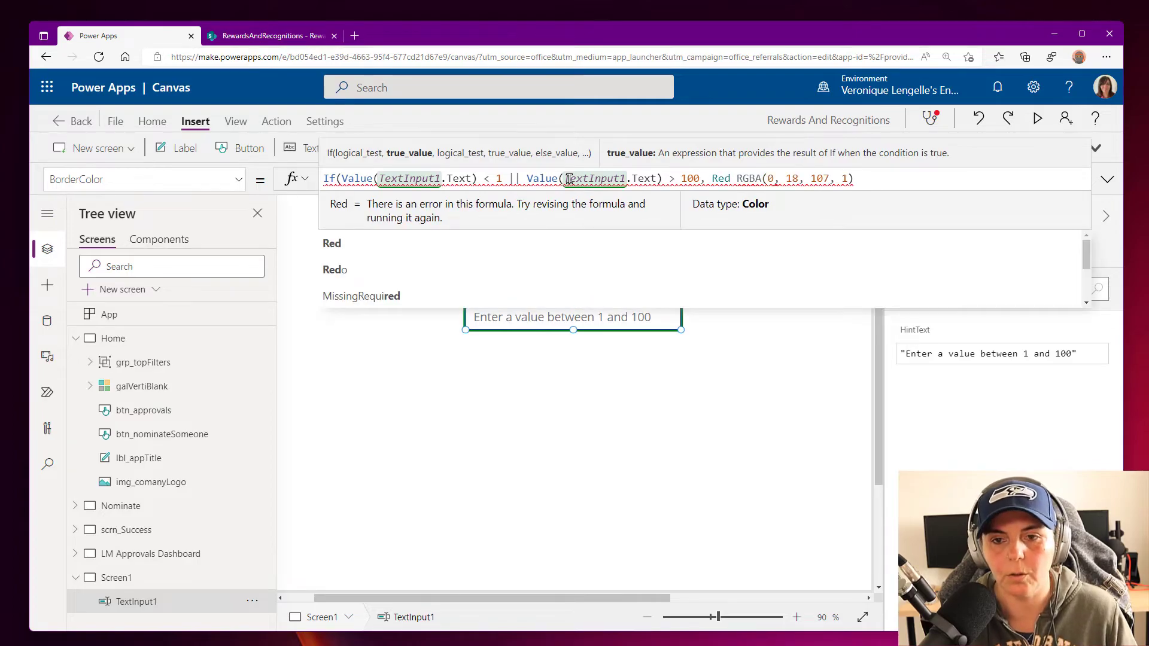
type(",")
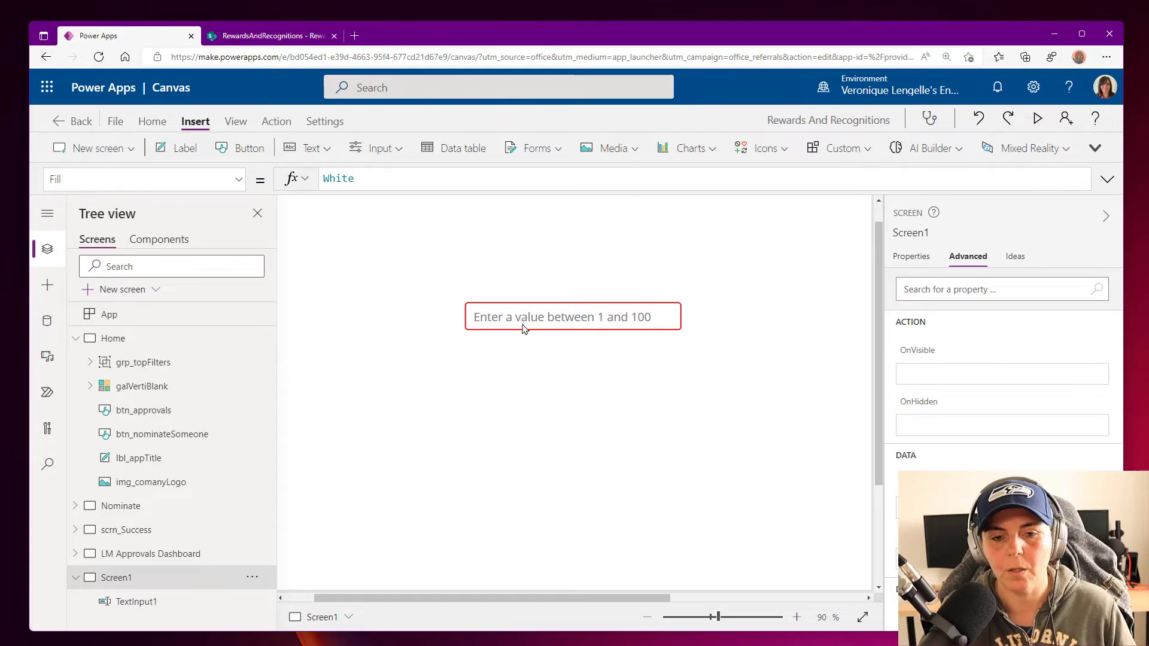
mouse_move(524, 326)
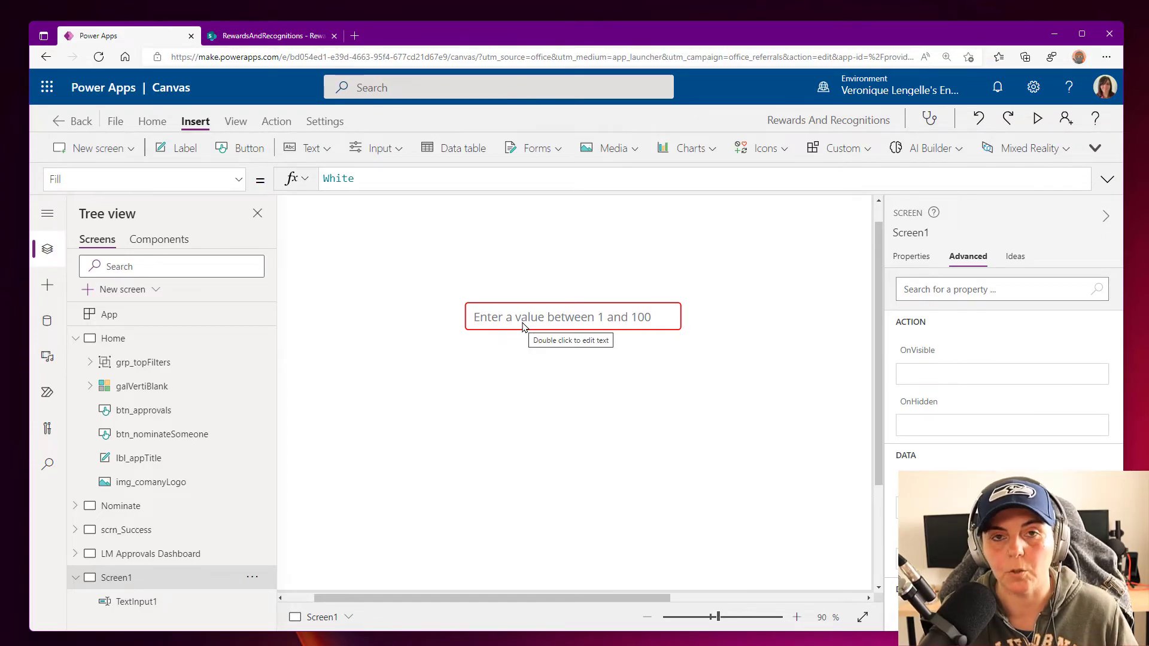
- Preview the app and test the input with 58, 1 and 167, the last turning the border red
left_click(572, 316)
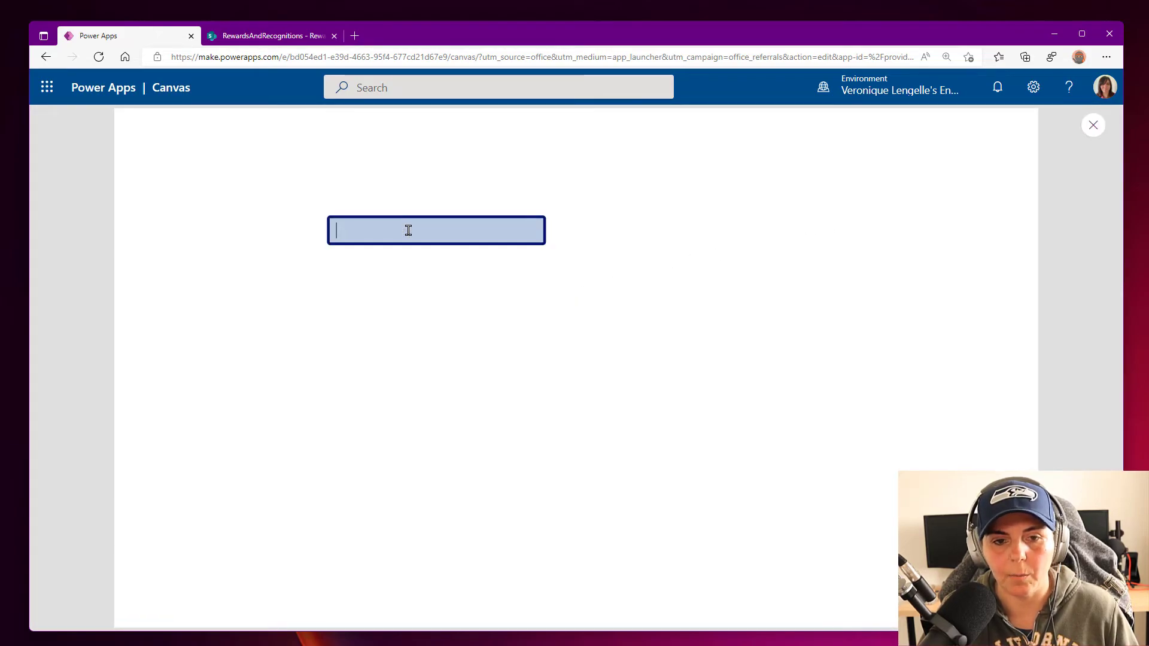
type("58")
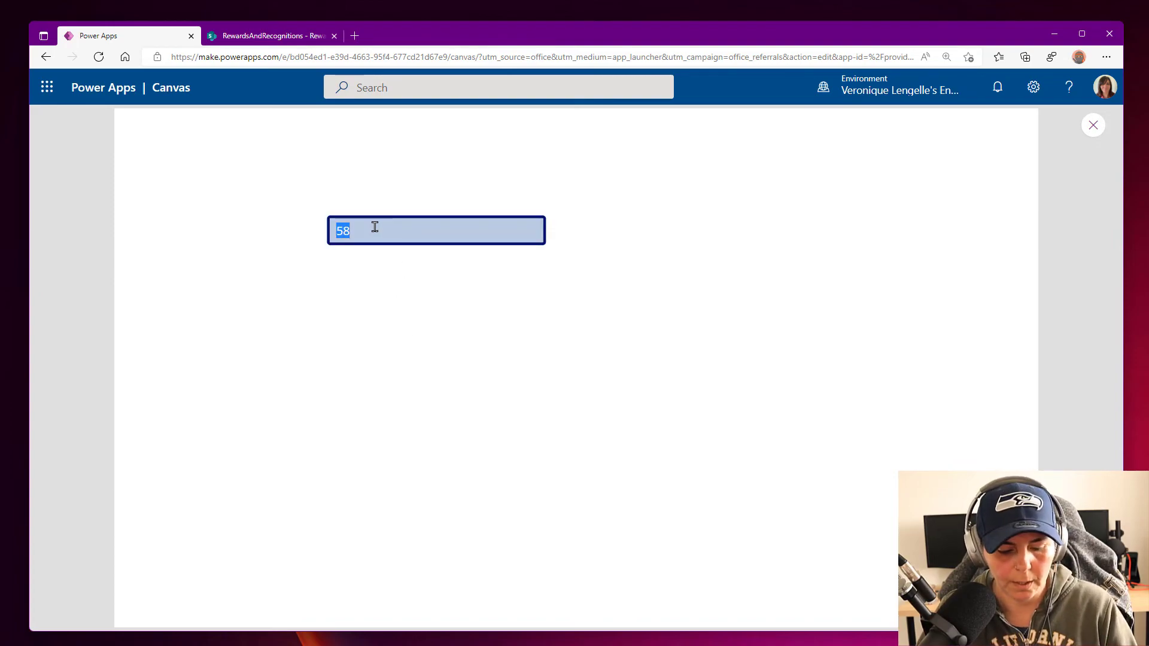
type("1")
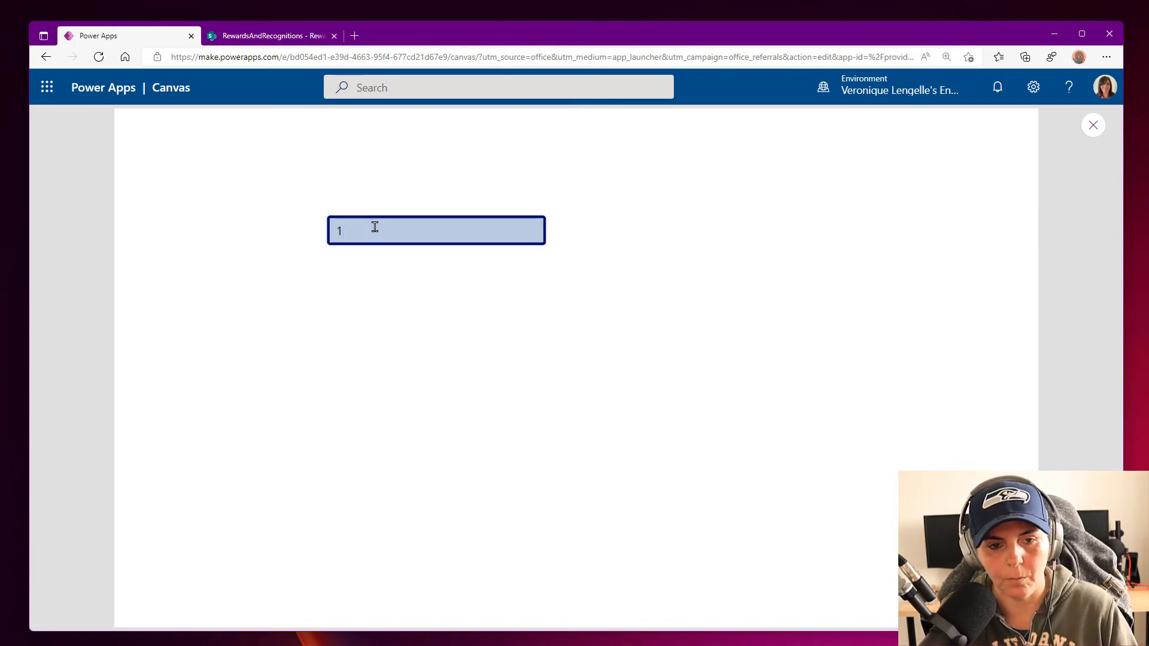
type("67")
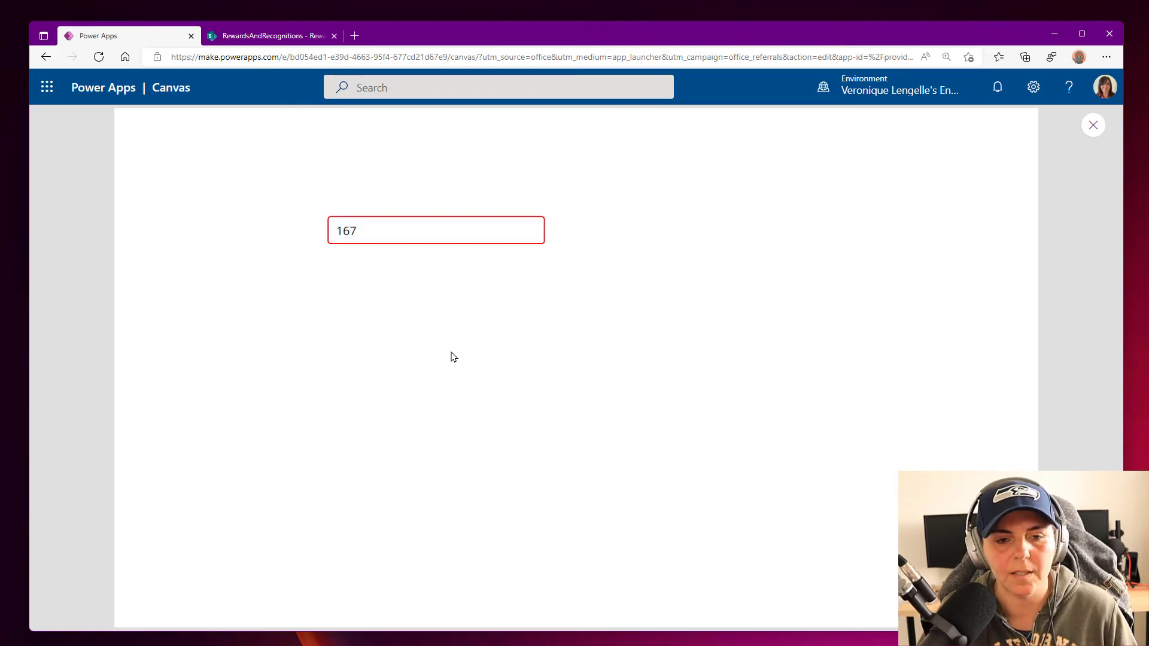
mouse_move(430, 263)
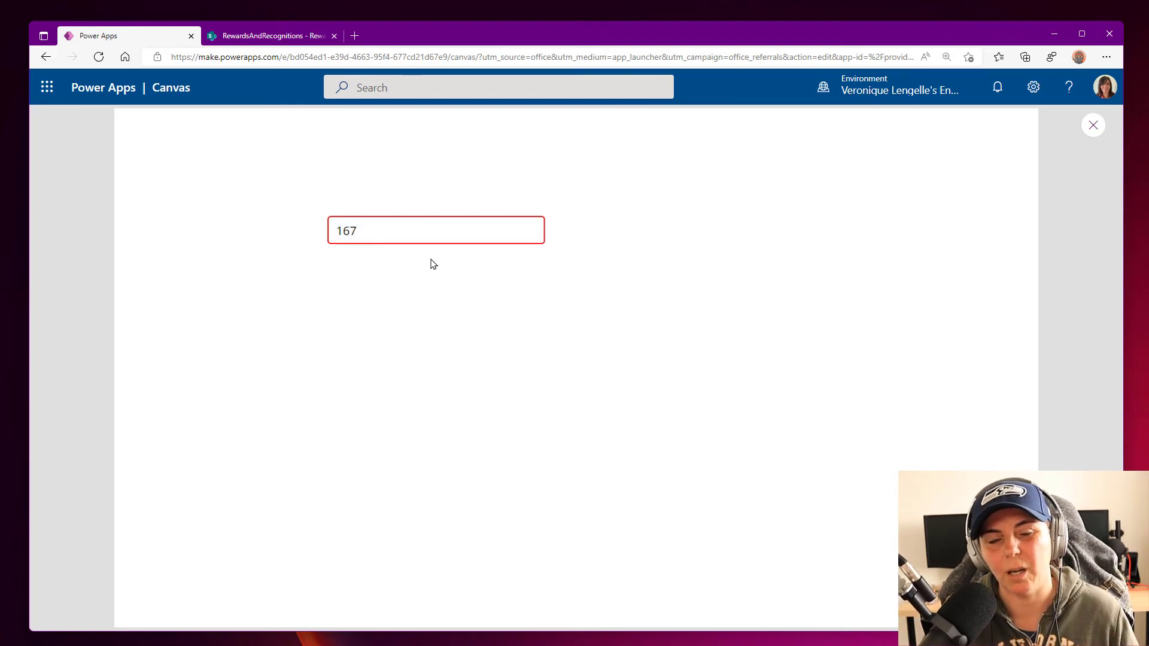